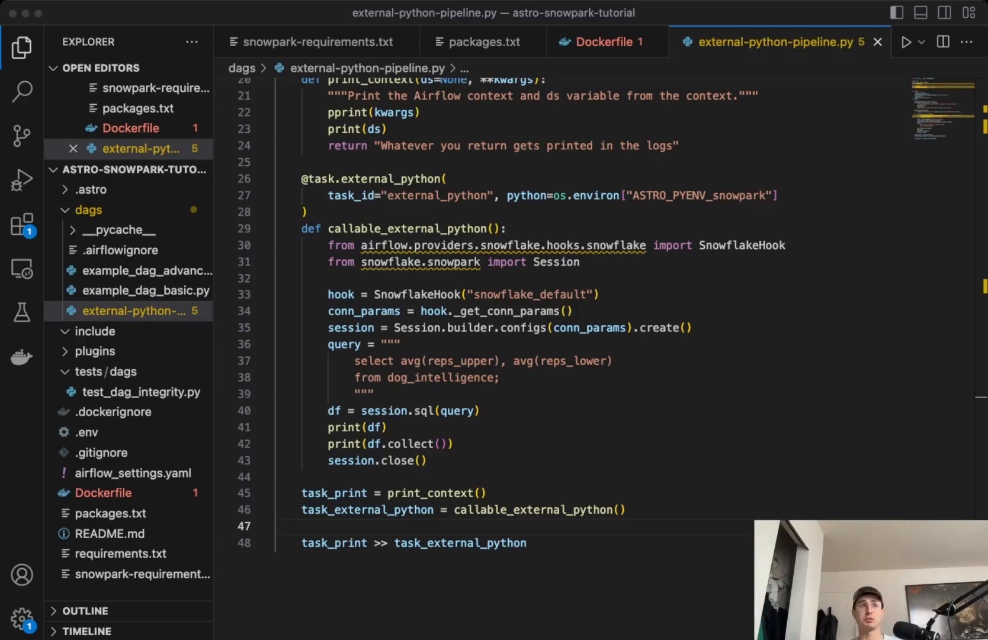
{"action": "mouse_move", "coordinate": [690, 459]}
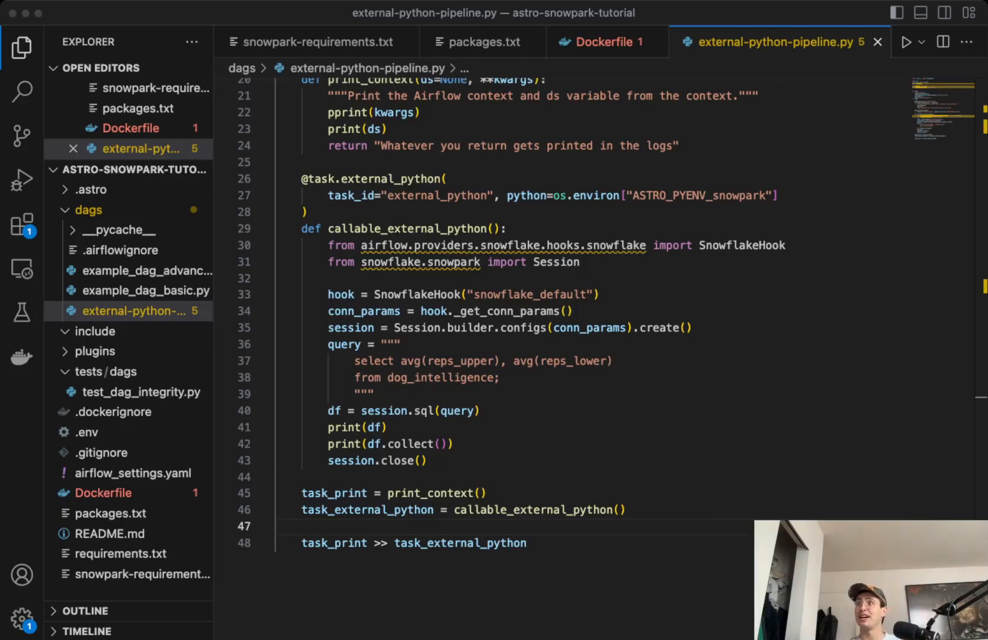
{"action": "mouse_move", "coordinate": [745, 528]}
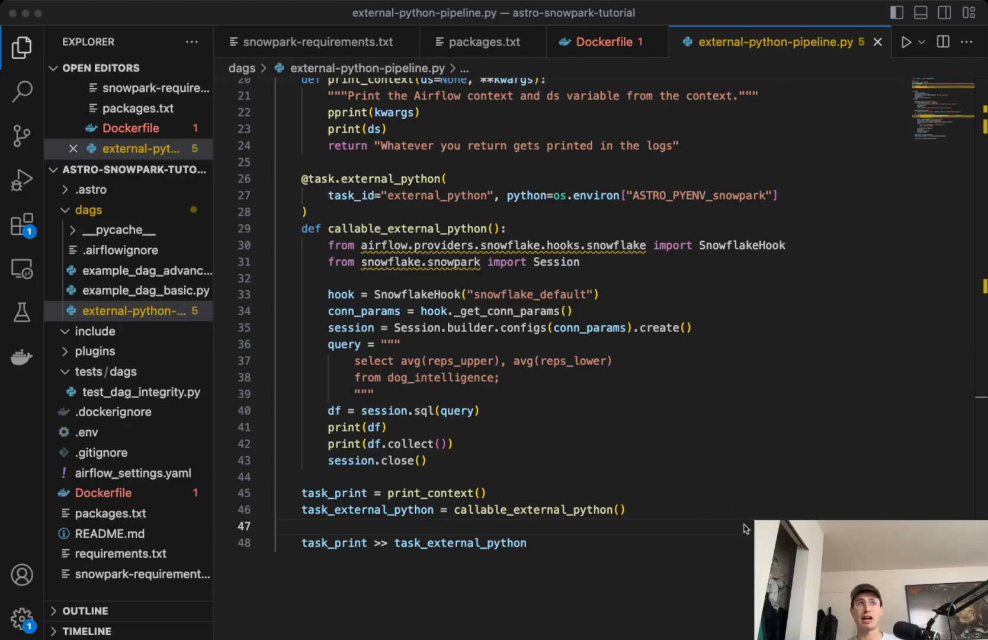
{"action": "mouse_move", "coordinate": [703, 490]}
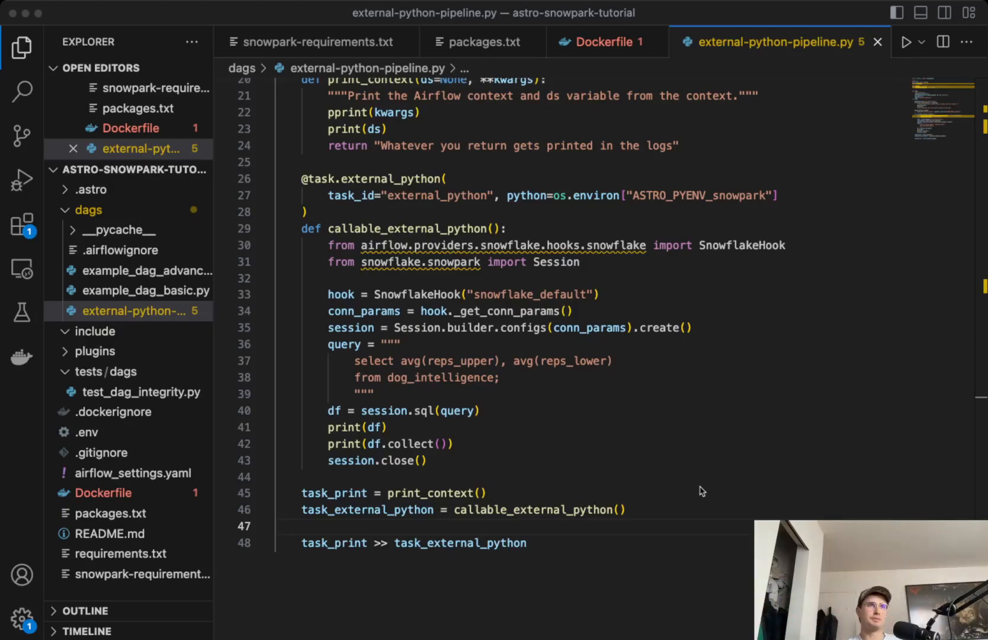
{"action": "mouse_move", "coordinate": [578, 425]}
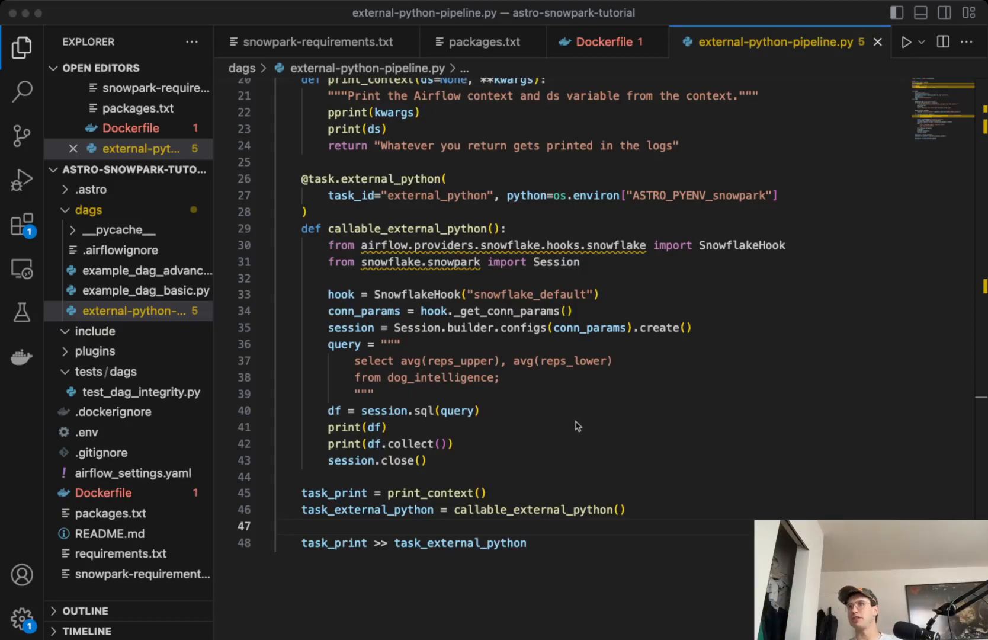
Step: Inspect the conn_params variable, then review snowpark-requirements.txt listing Snowpark, Airflow, psycopg2-binary and the Snowflake provider
{"action": "left_click", "coordinate": [458, 360]}
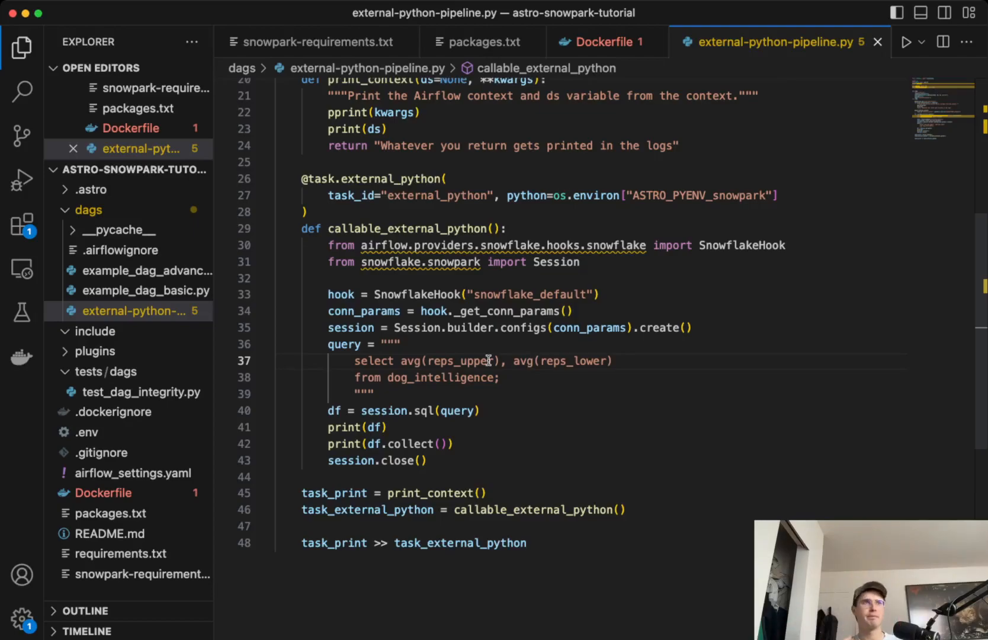
{"action": "mouse_move", "coordinate": [448, 293]}
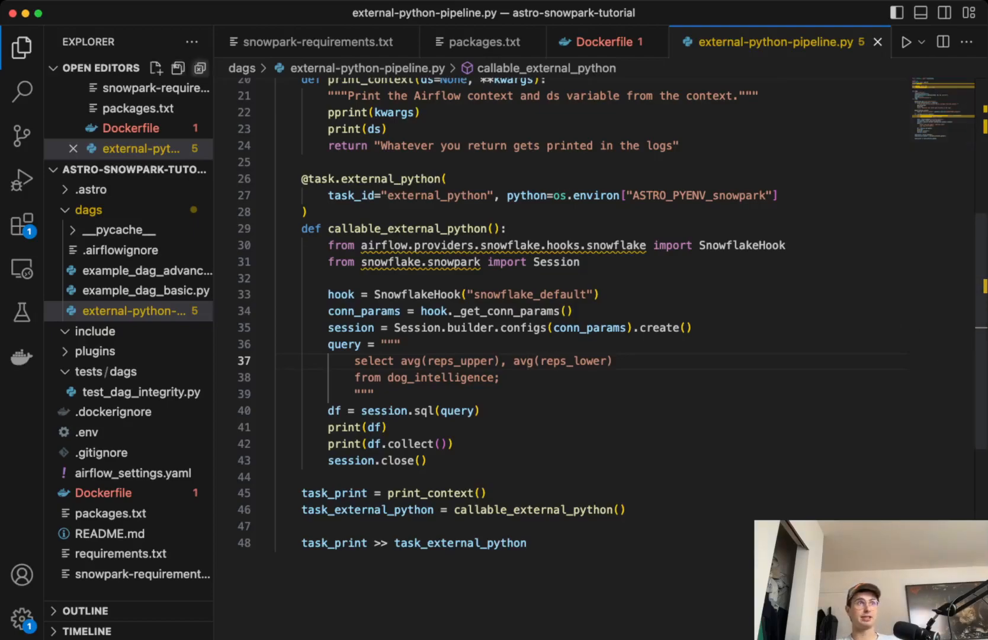
{"action": "double_click", "coordinate": [364, 310]}
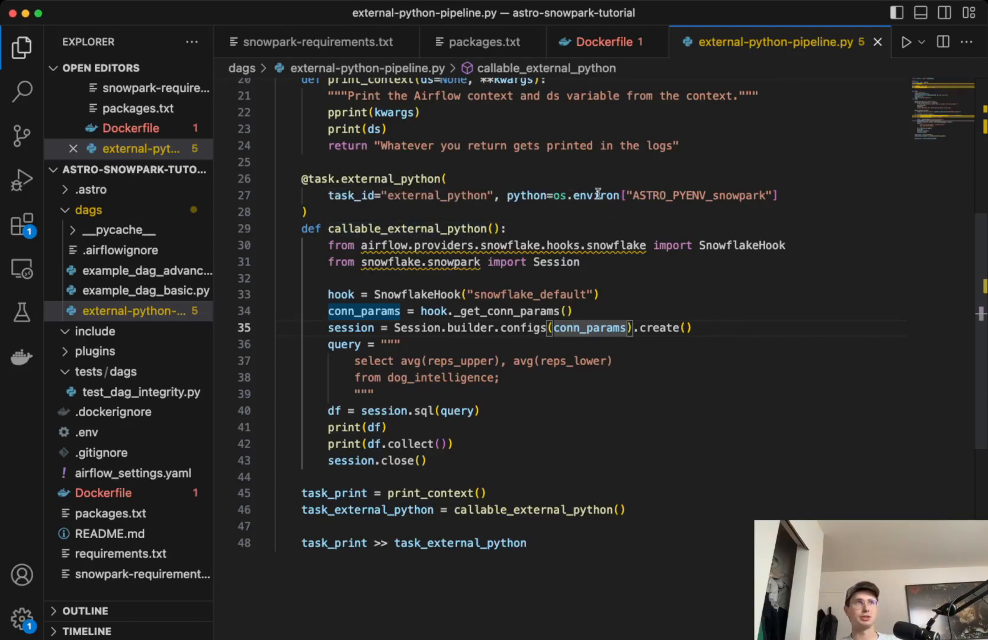
{"action": "mouse_move", "coordinate": [495, 313]}
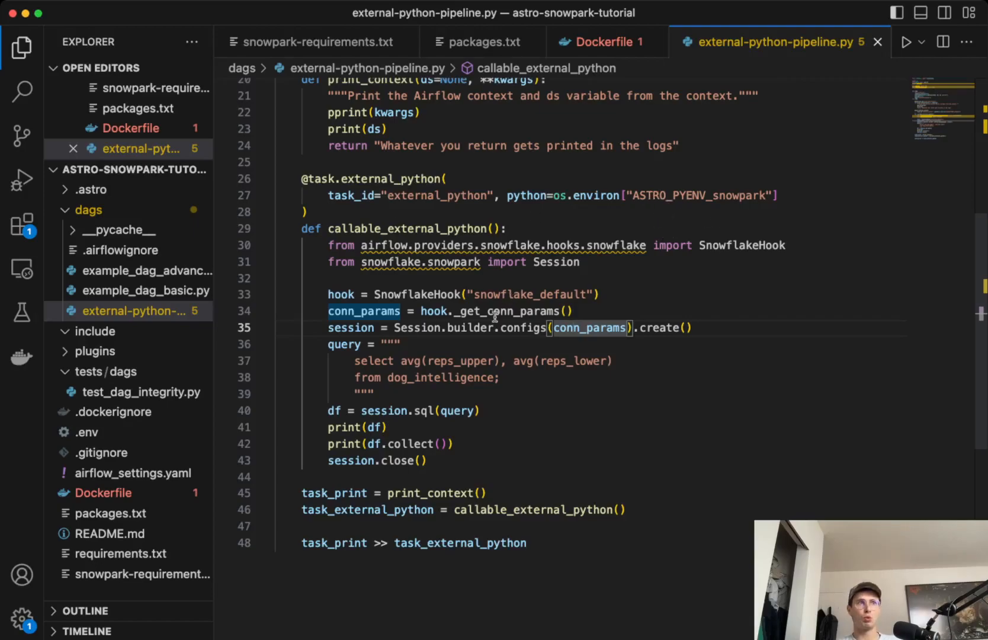
{"action": "mouse_move", "coordinate": [412, 356]}
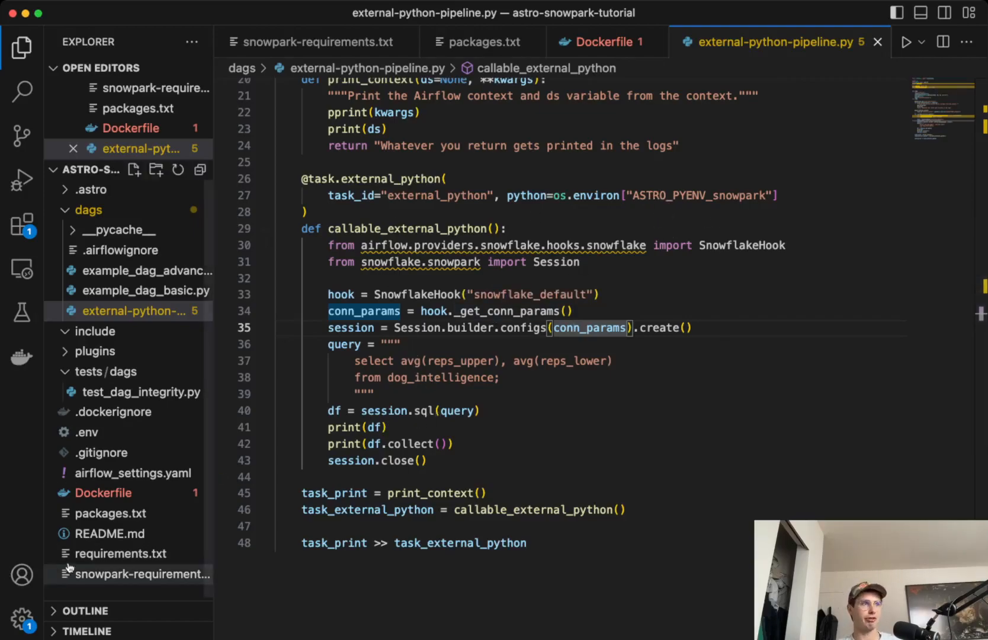
{"action": "left_click", "coordinate": [129, 573]}
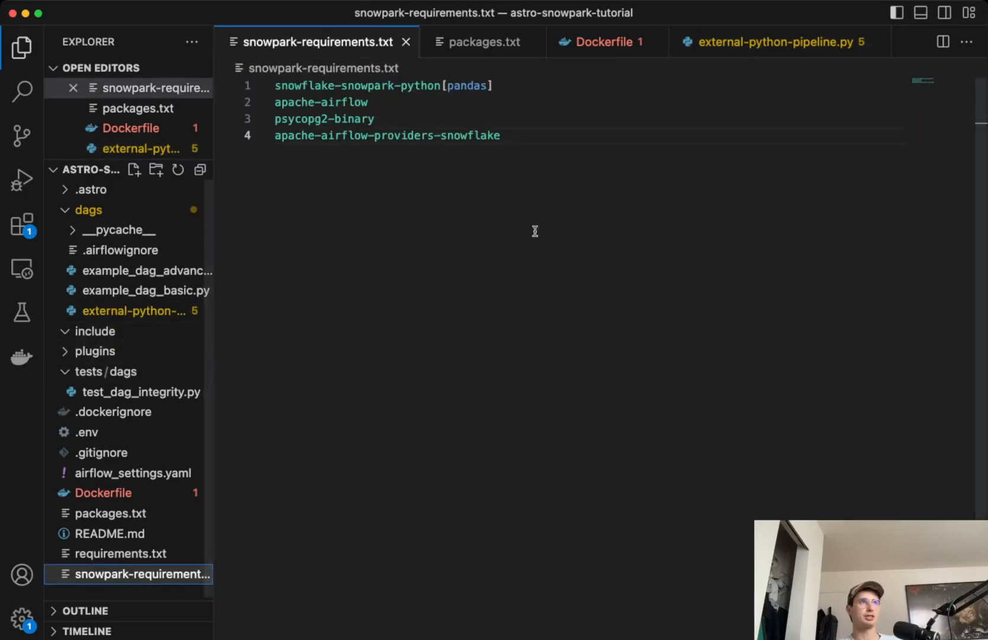
{"action": "mouse_move", "coordinate": [555, 148]}
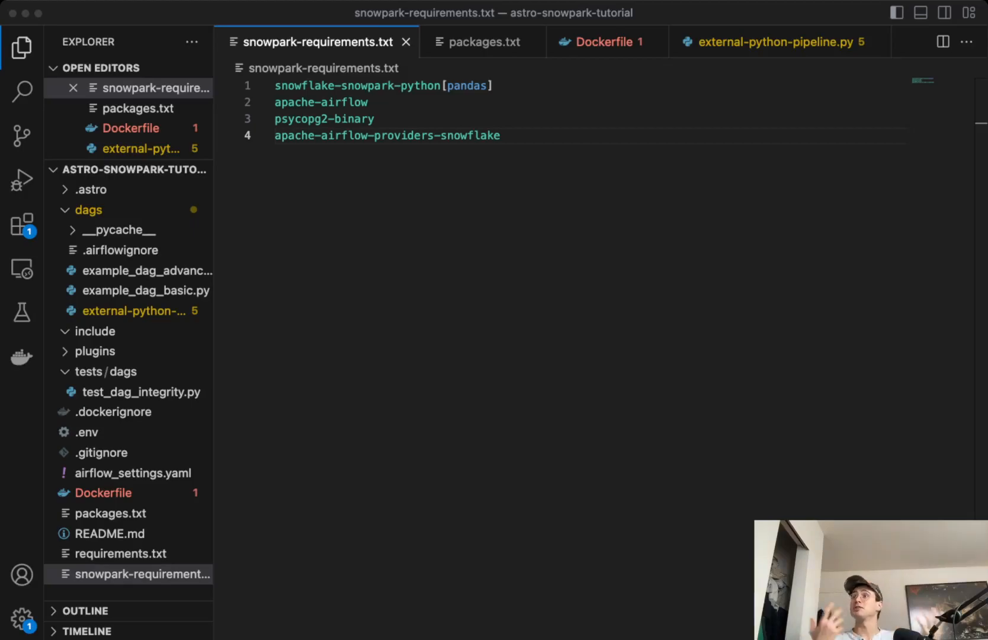
{"action": "mouse_move", "coordinate": [510, 623]}
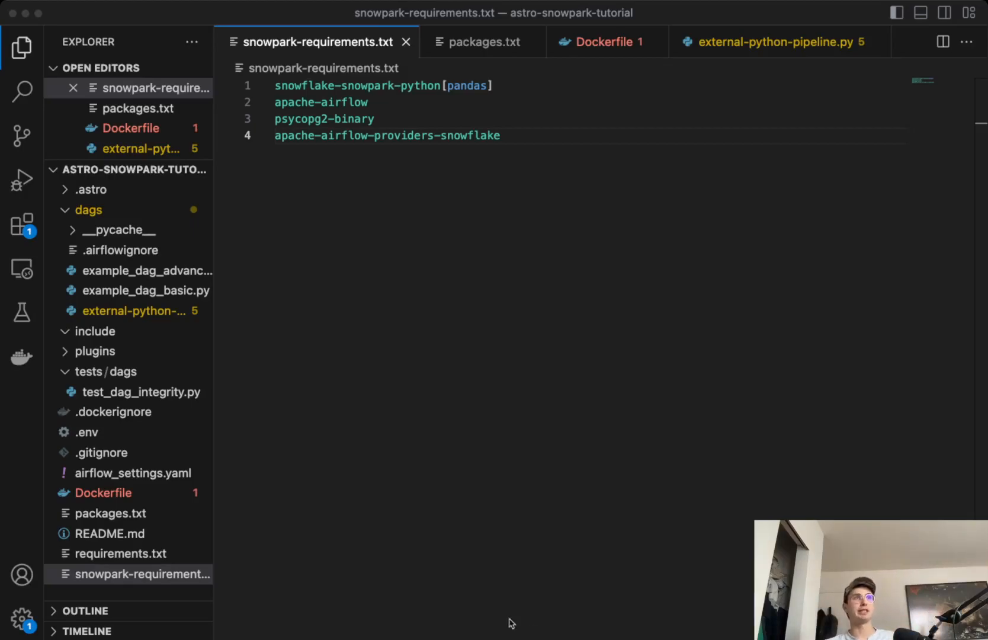
{"action": "mouse_move", "coordinate": [479, 439]}
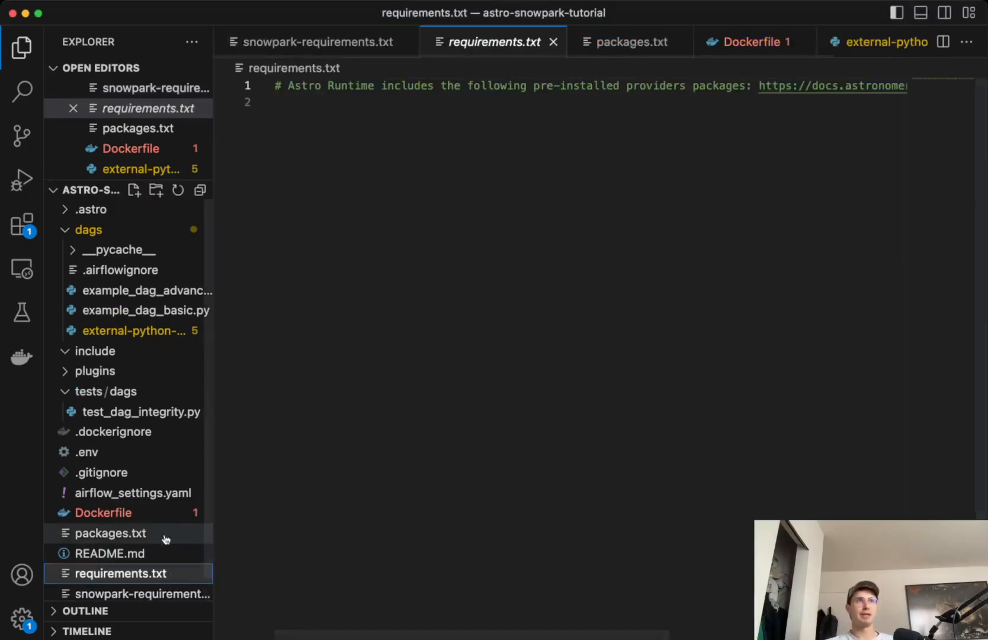
{"action": "mouse_move", "coordinate": [143, 544]}
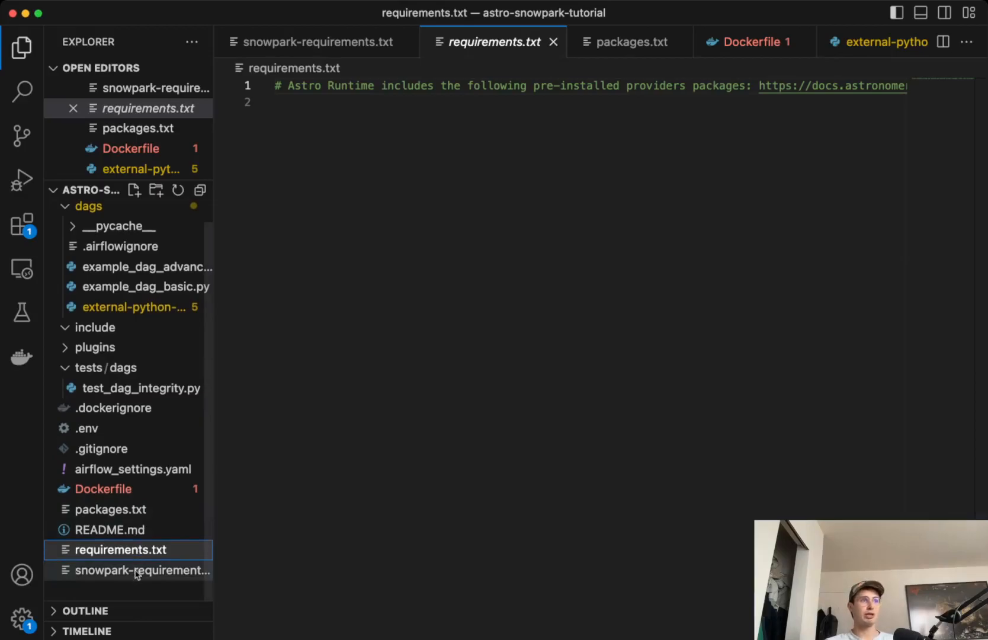
Step: View packages.txt, which lists build-essential as the only system package
{"action": "left_click", "coordinate": [112, 509]}
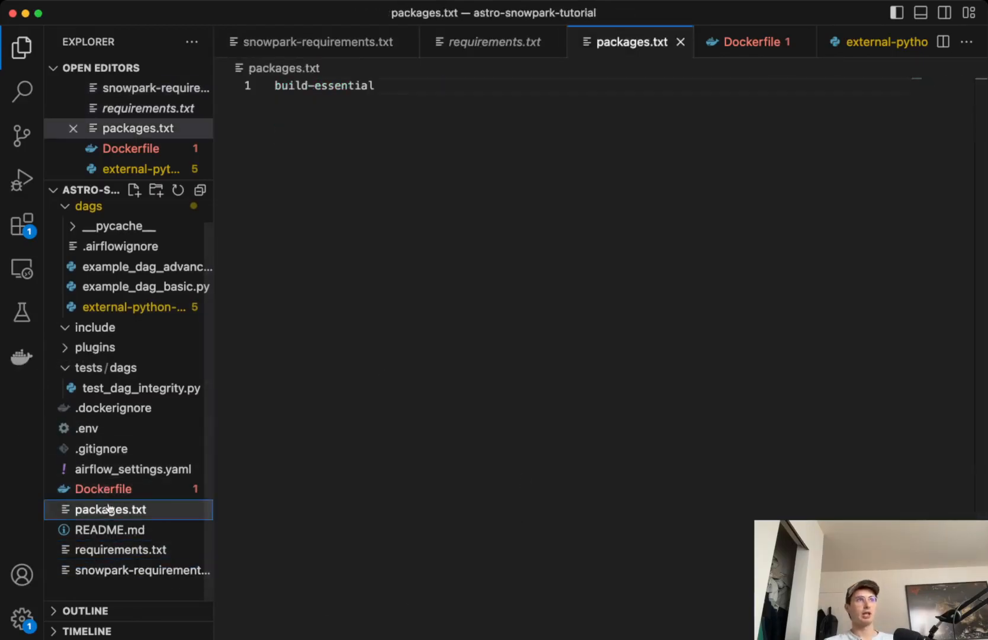
{"action": "mouse_move", "coordinate": [466, 131]}
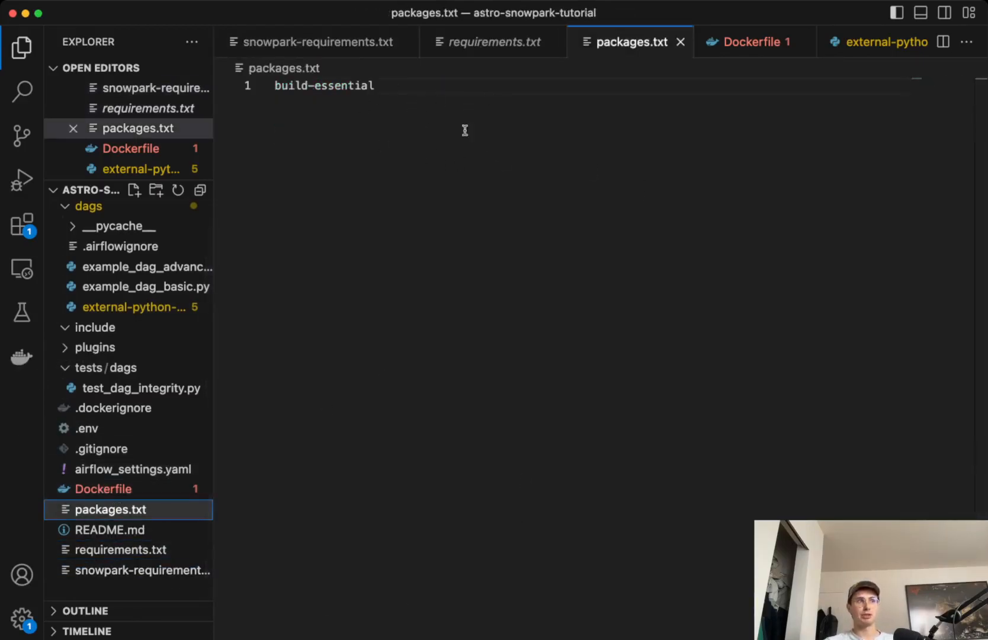
{"action": "mouse_move", "coordinate": [438, 203]}
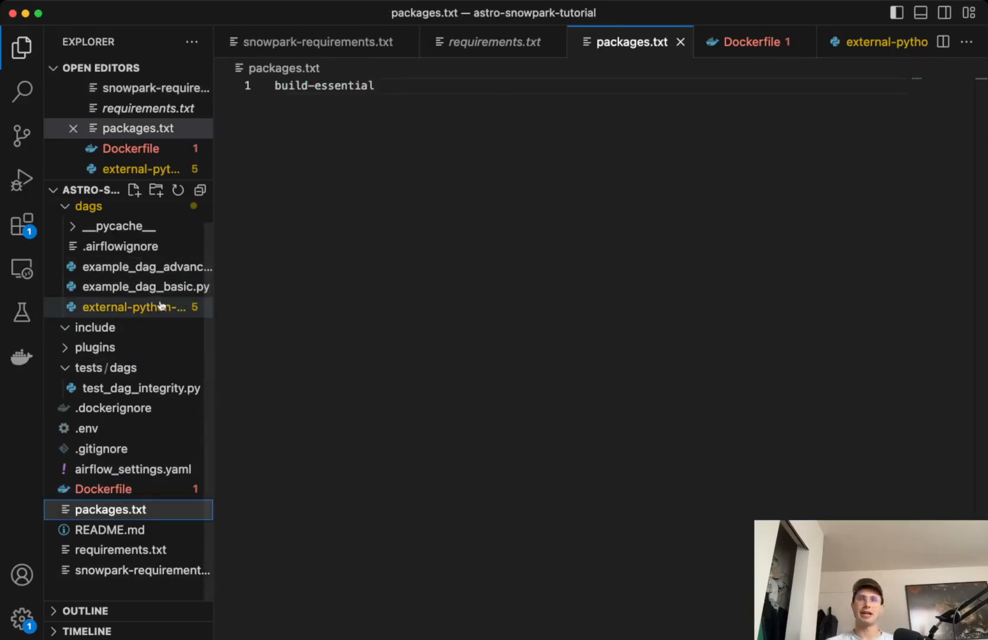
{"action": "mouse_move", "coordinate": [477, 240]}
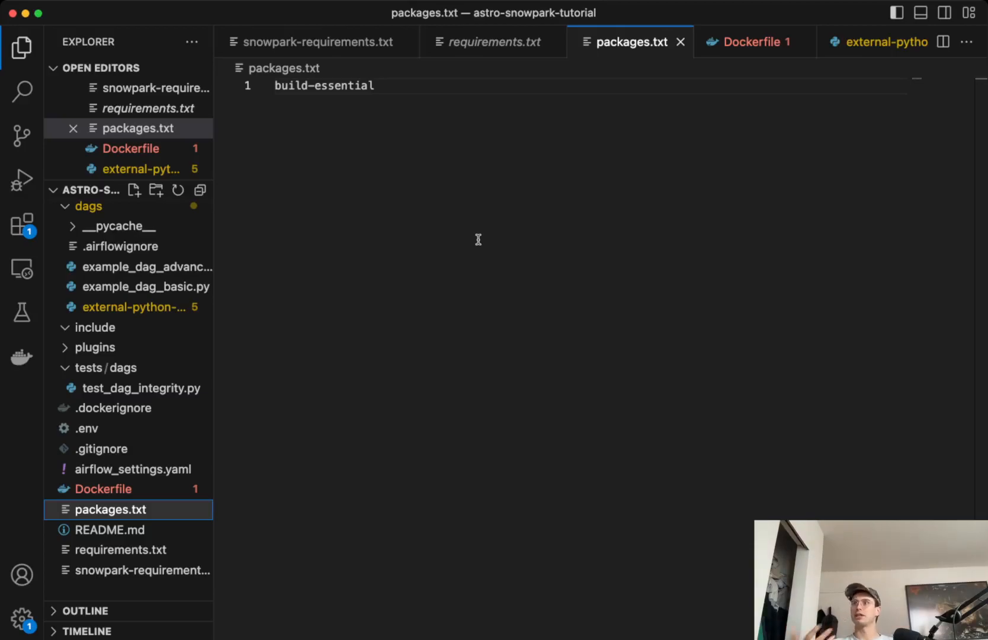
{"action": "mouse_move", "coordinate": [904, 263]}
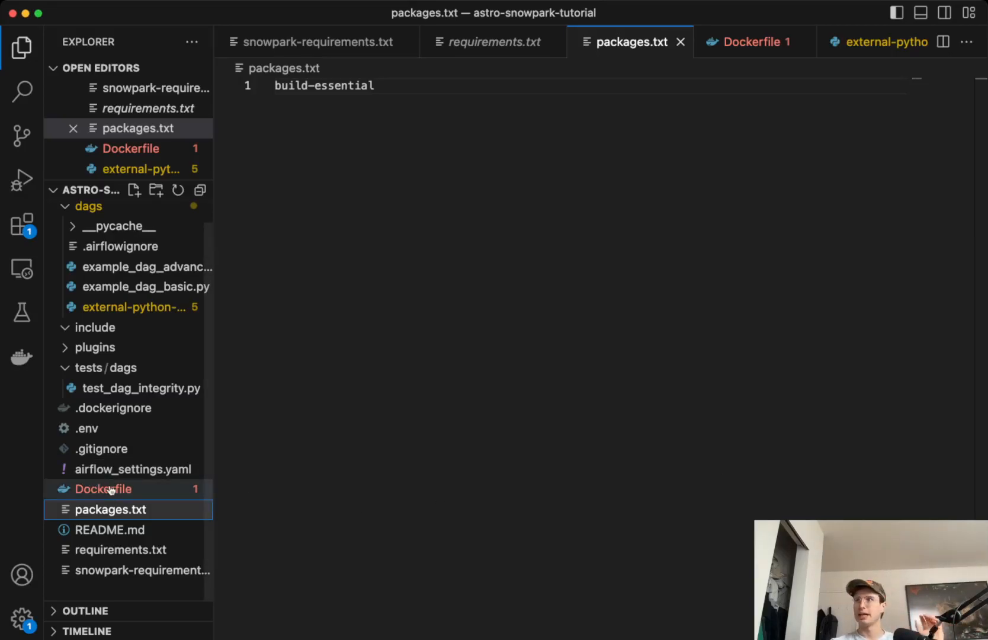
Step: Check the PYENV 3.8 snowpark line in the Dockerfile, then return to external-python-pipeline.py
{"action": "left_click", "coordinate": [102, 488]}
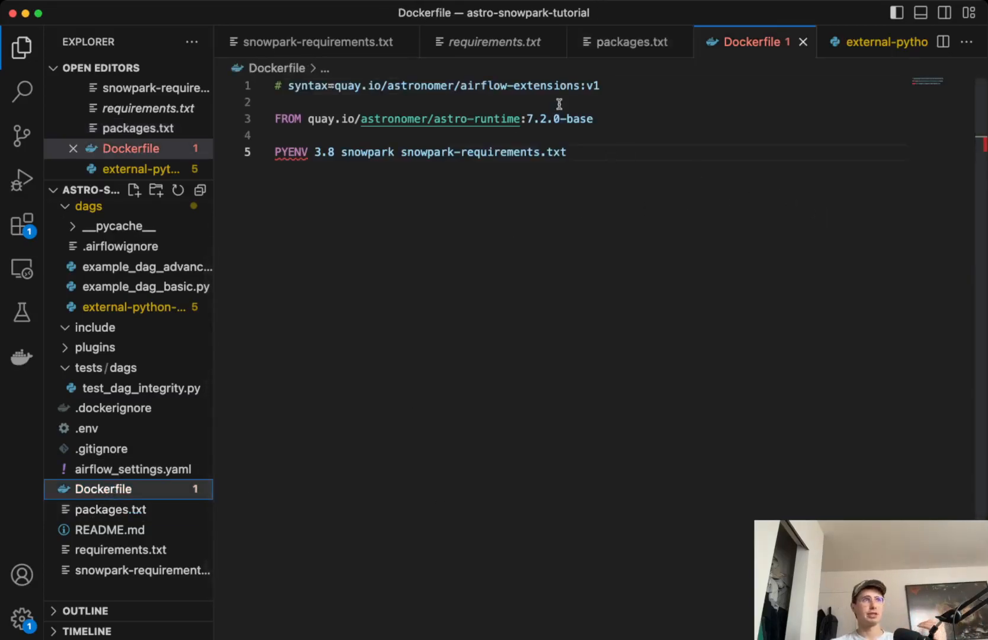
{"action": "mouse_move", "coordinate": [594, 124]}
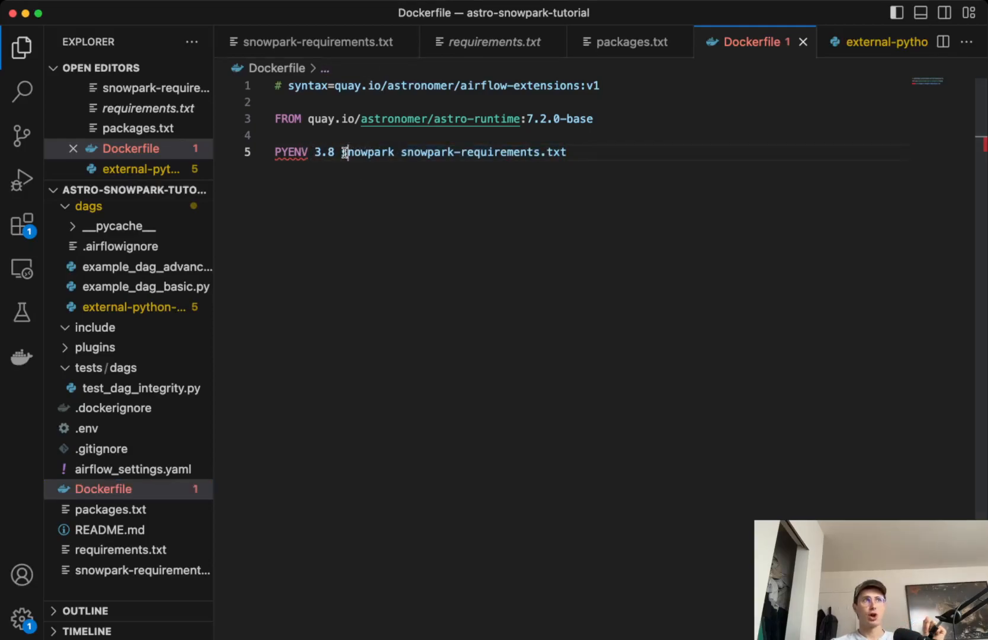
{"action": "double_click", "coordinate": [367, 152]}
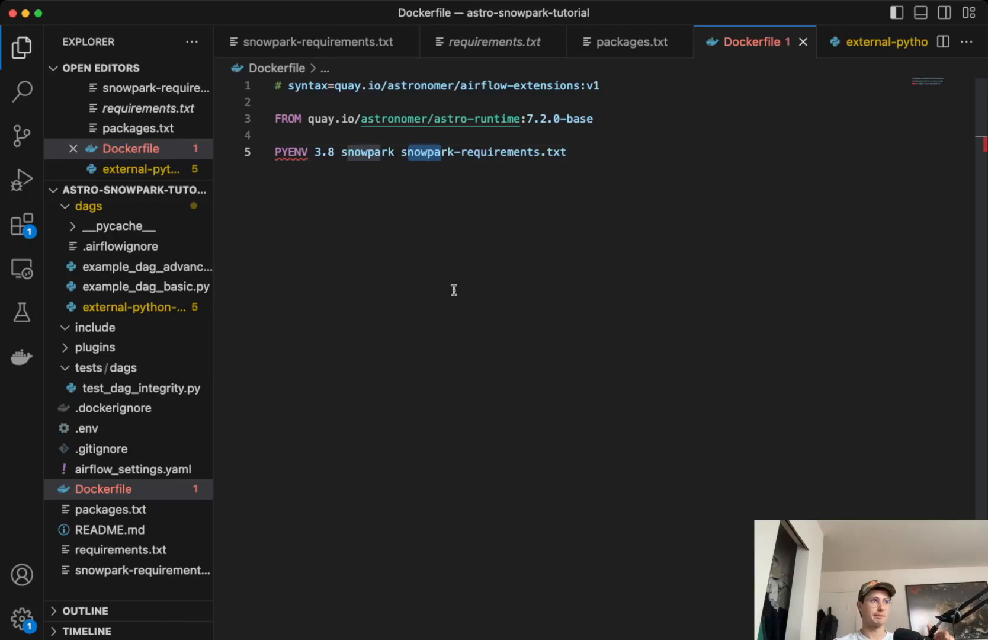
{"action": "mouse_move", "coordinate": [669, 173]}
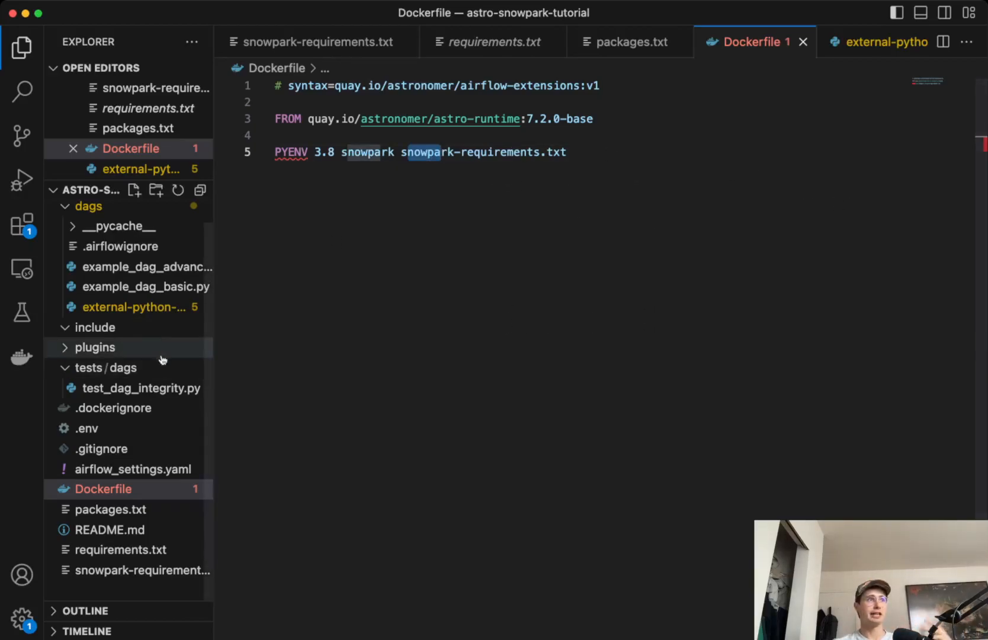
{"action": "left_click", "coordinate": [134, 307]}
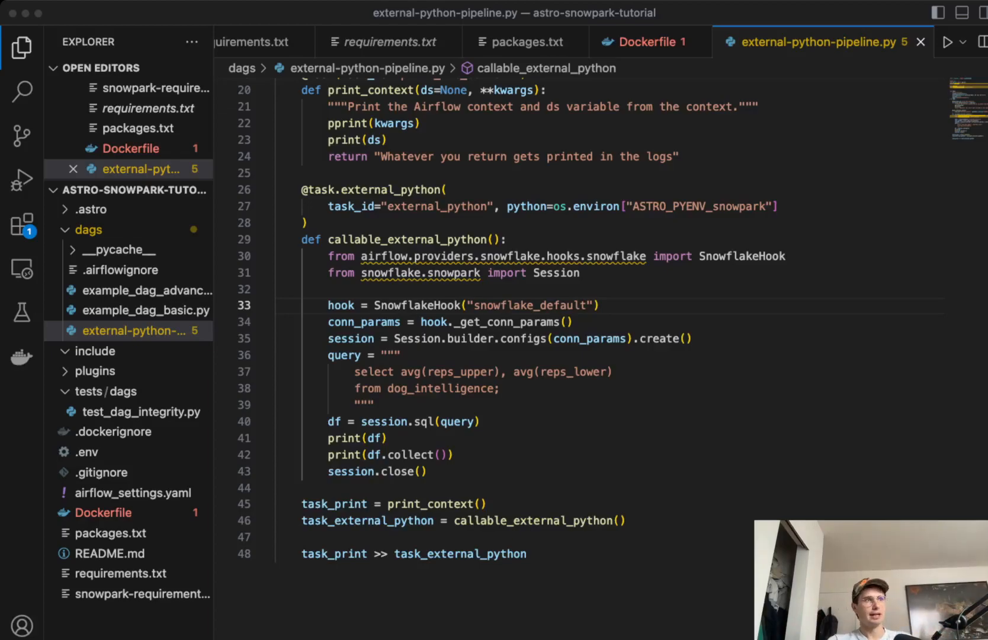
{"action": "scroll", "scroll_direction": "up", "scroll_amount": 3}
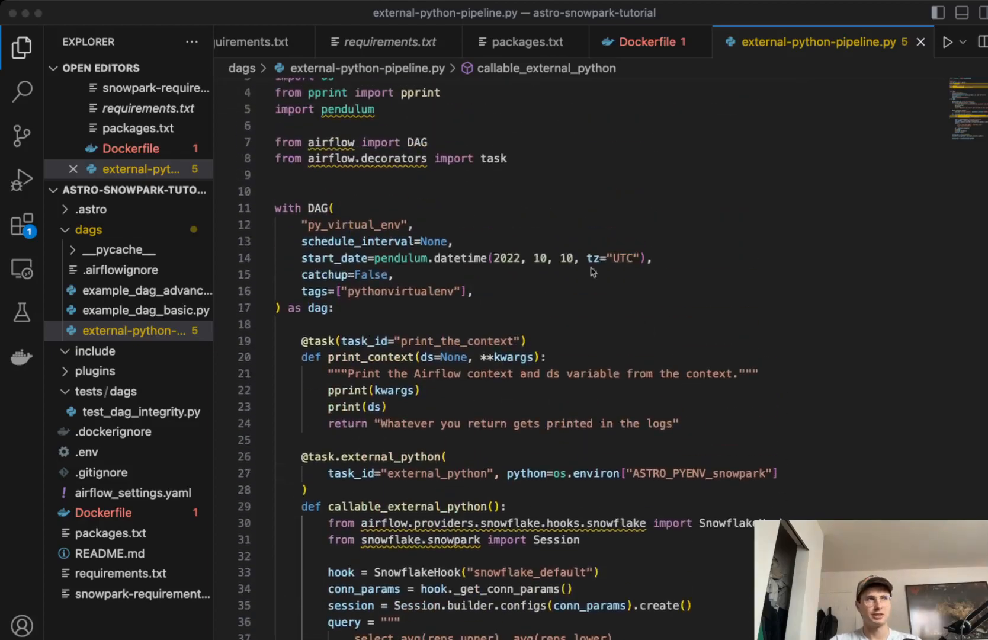
{"action": "scroll", "scroll_direction": "up", "scroll_amount": 3}
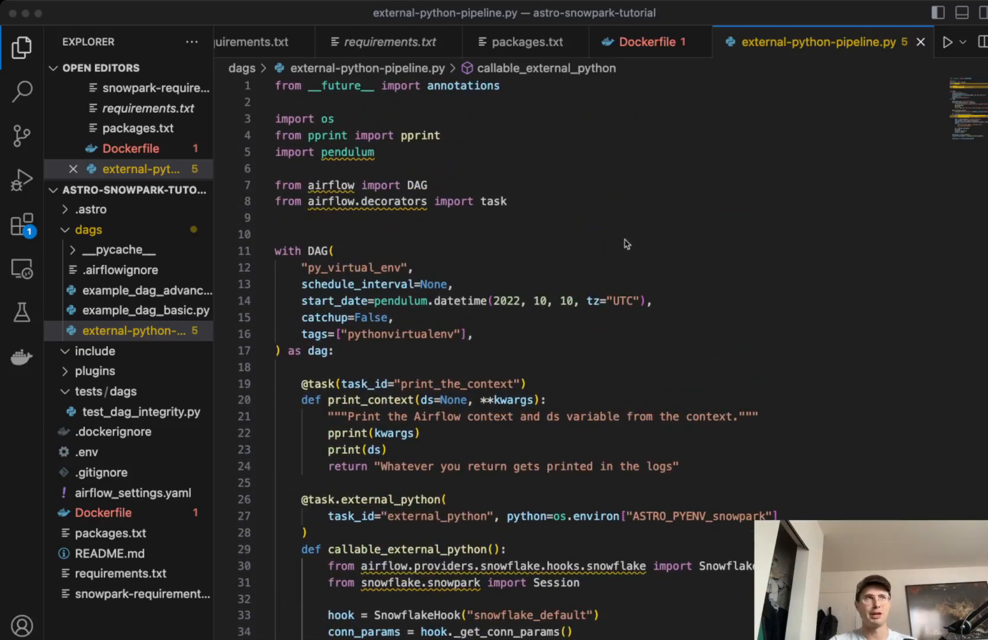
{"action": "mouse_move", "coordinate": [610, 262]}
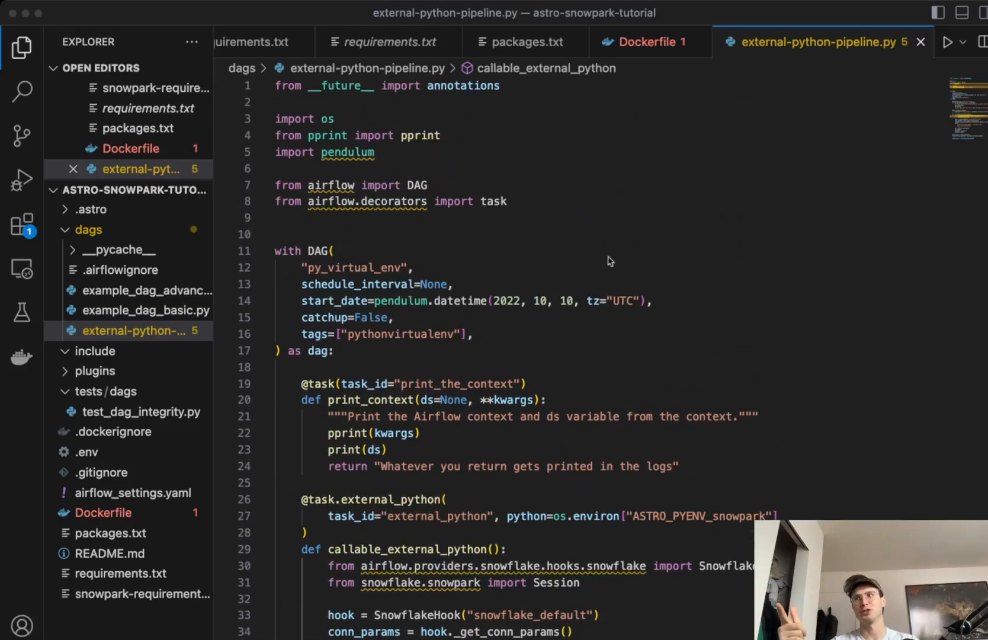
{"action": "mouse_move", "coordinate": [658, 477]}
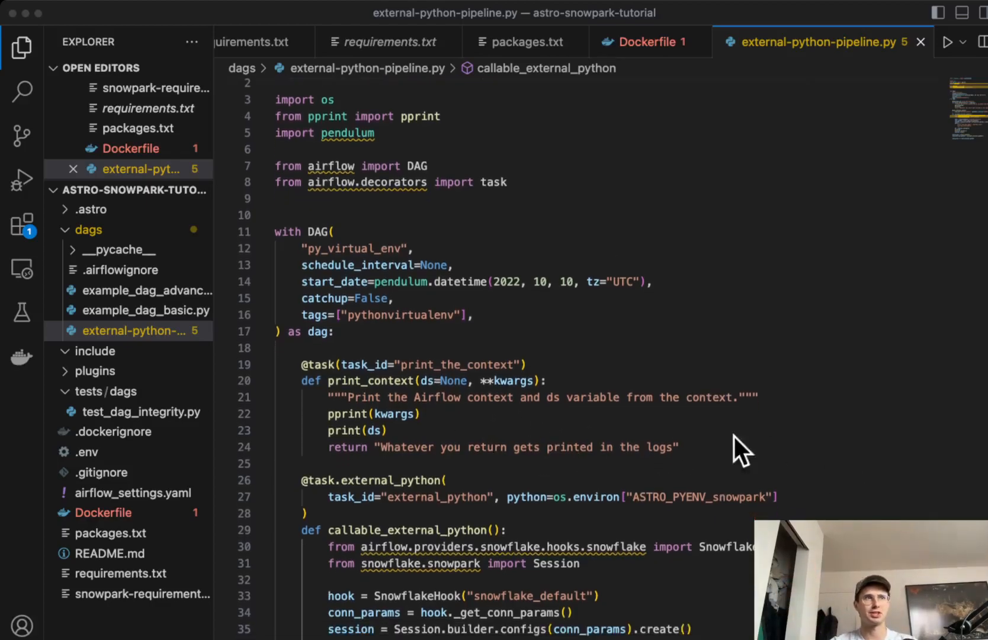
{"action": "scroll", "scroll_direction": "down", "scroll_amount": 3}
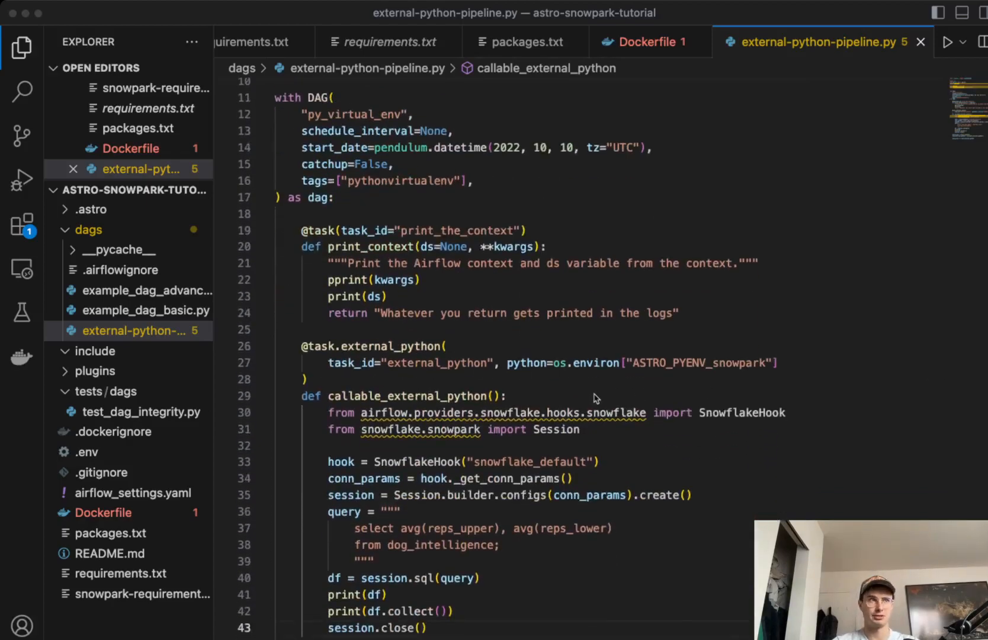
{"action": "scroll", "scroll_direction": "down", "scroll_amount": 3}
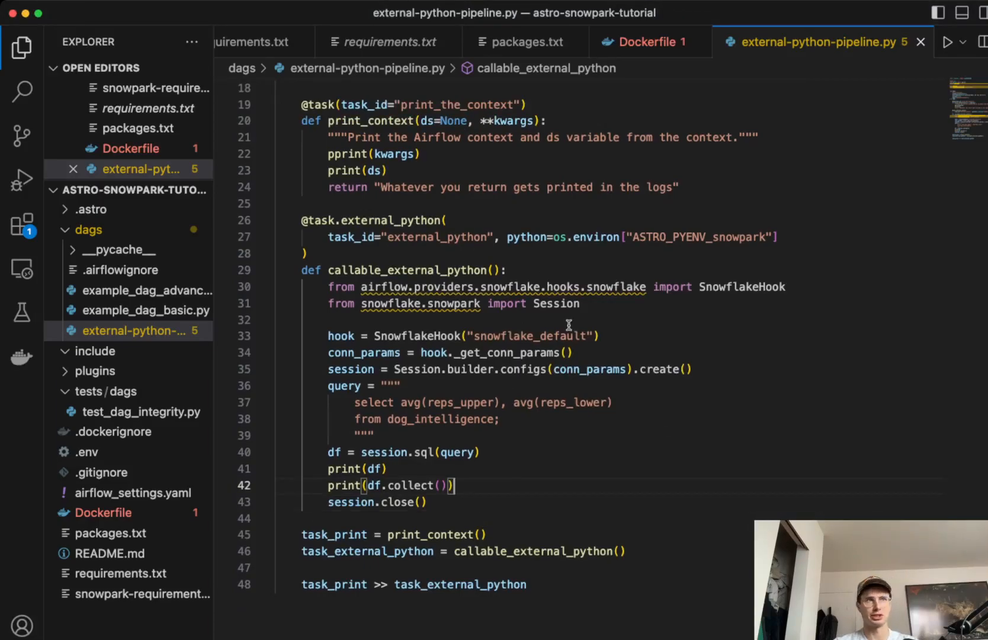
{"action": "left_click", "coordinate": [486, 303]}
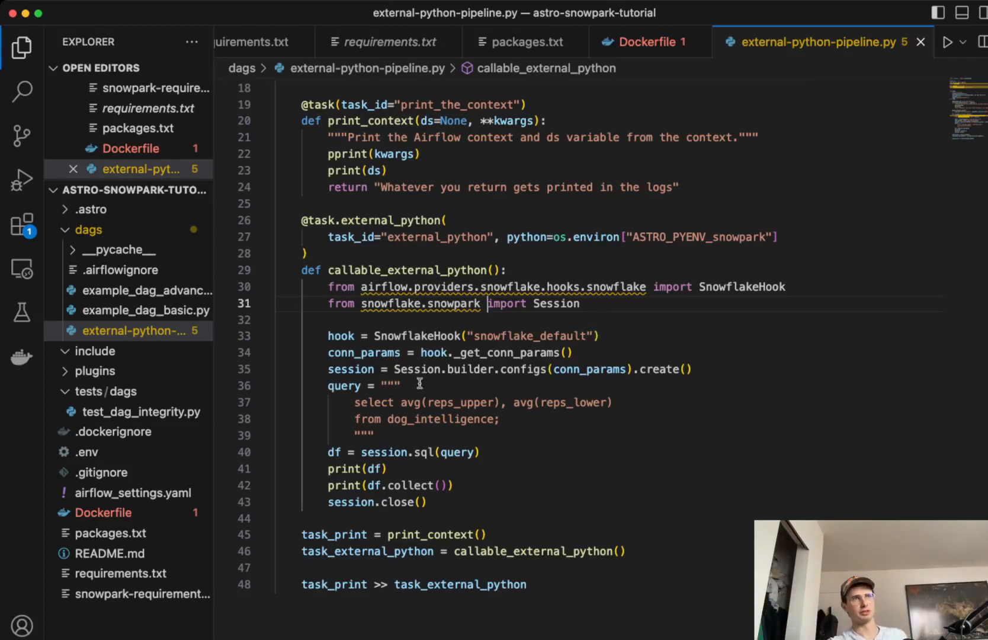
{"action": "mouse_move", "coordinate": [377, 469]}
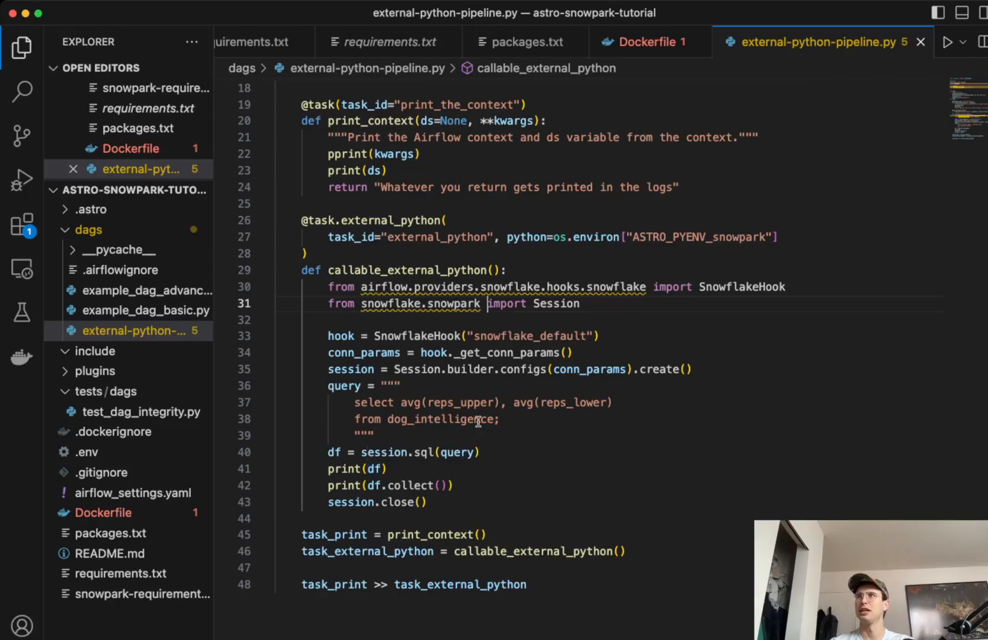
{"action": "mouse_move", "coordinate": [649, 460]}
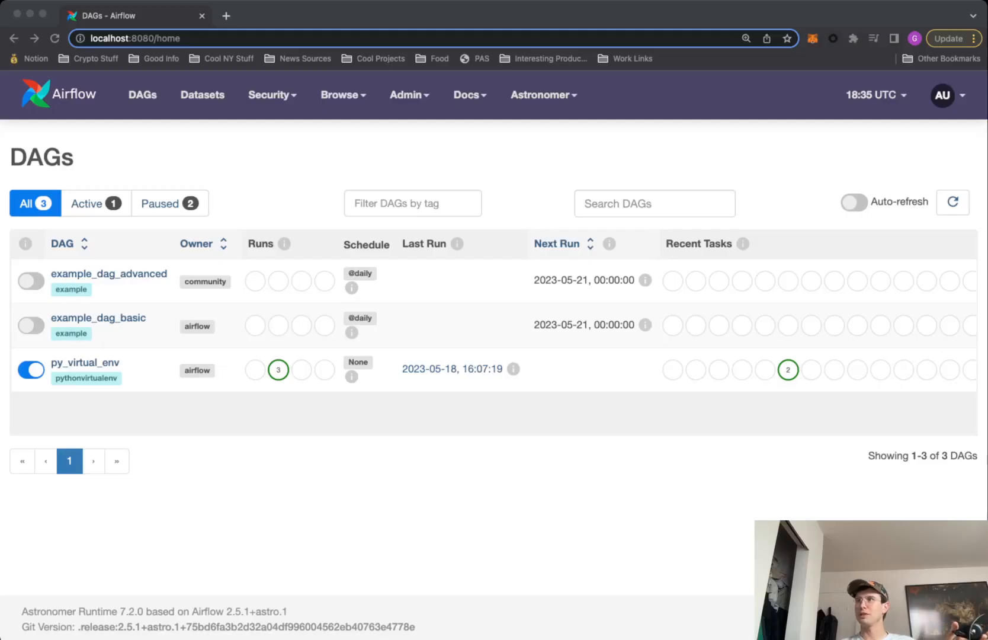
{"action": "mouse_move", "coordinate": [579, 484]}
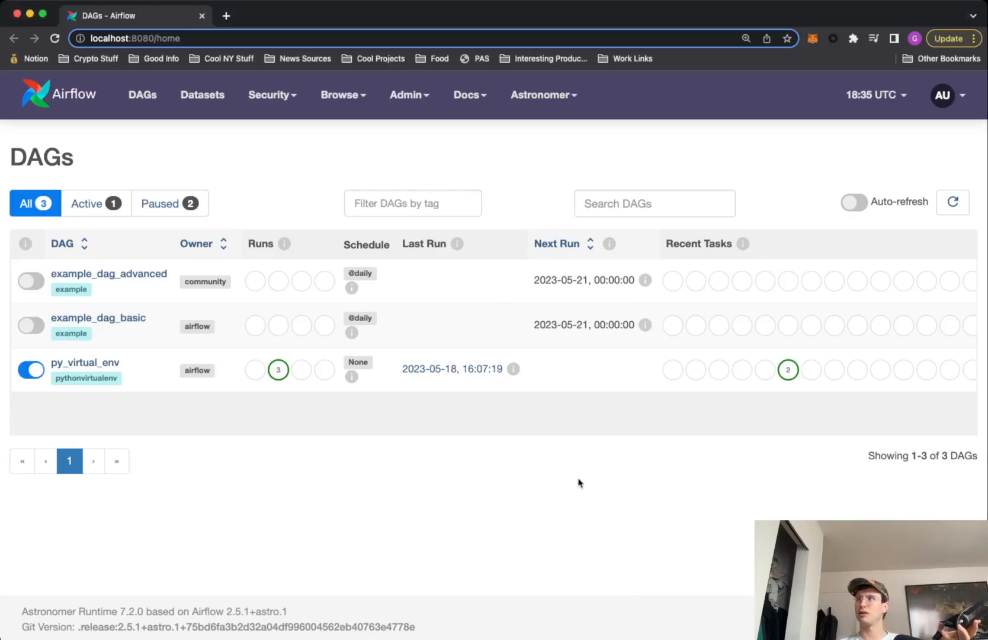
{"action": "mouse_move", "coordinate": [85, 363]}
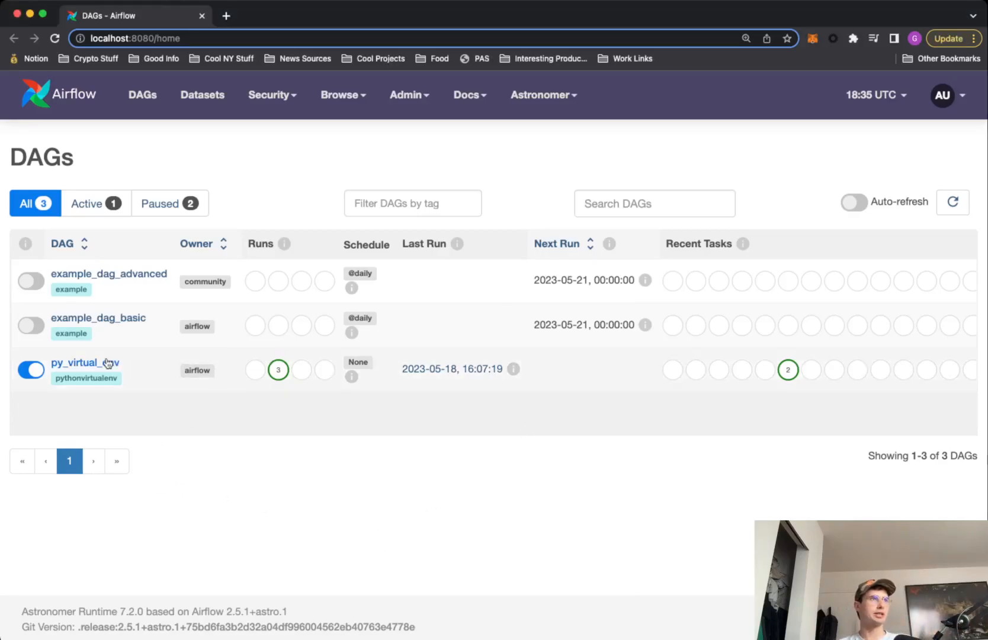
Step: View the log of the print_the_context task in the 2023-05-18 py_virtual_env run
{"action": "left_click", "coordinate": [85, 362]}
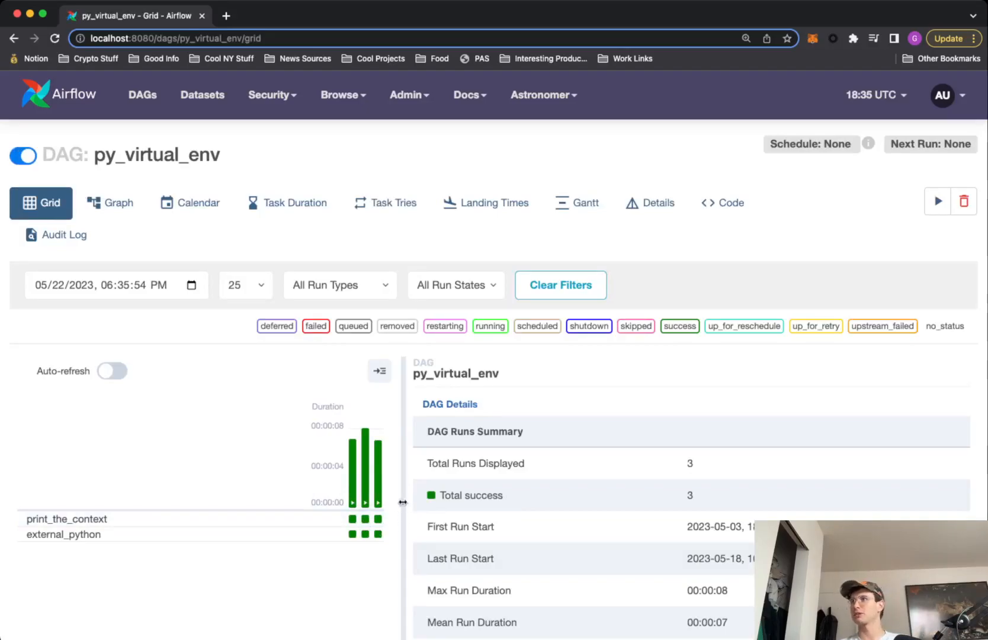
{"action": "left_click", "coordinate": [378, 518]}
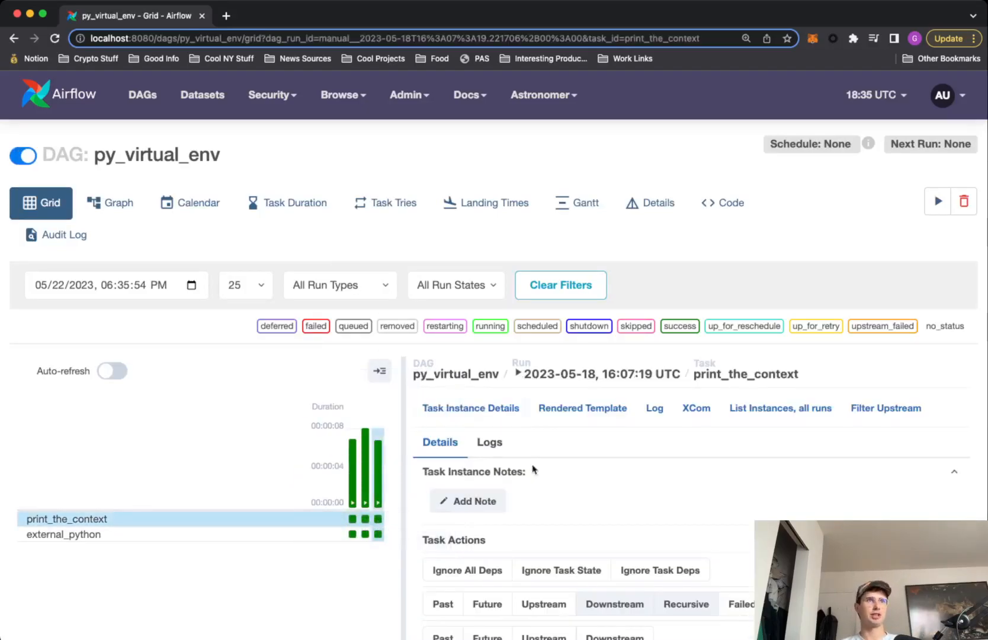
{"action": "left_click", "coordinate": [654, 408]}
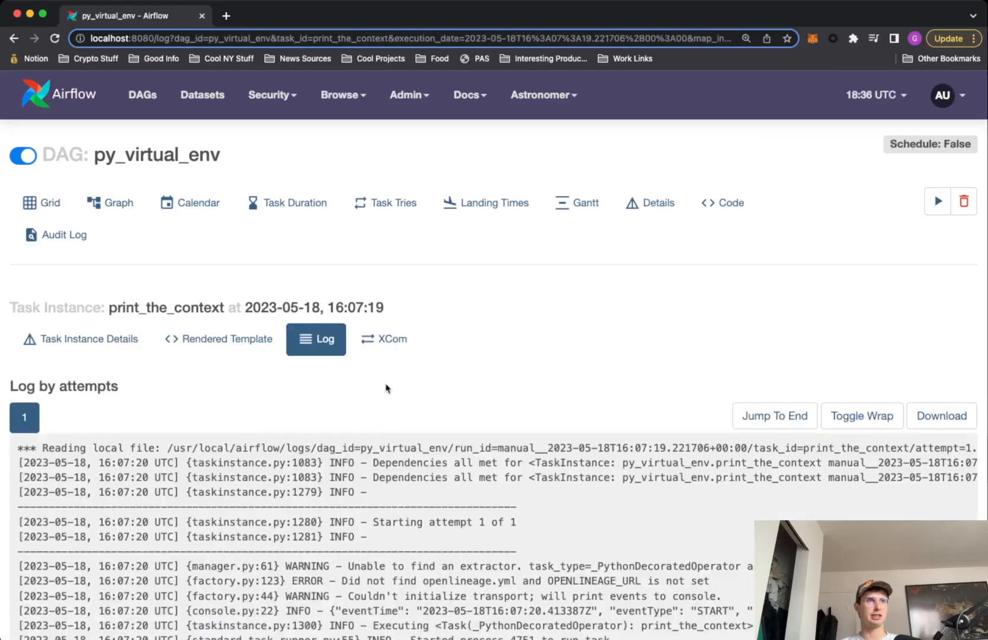
Step: Scroll through the print_the_context log to read its context dump
{"action": "scroll", "scroll_direction": "down", "scroll_amount": 3}
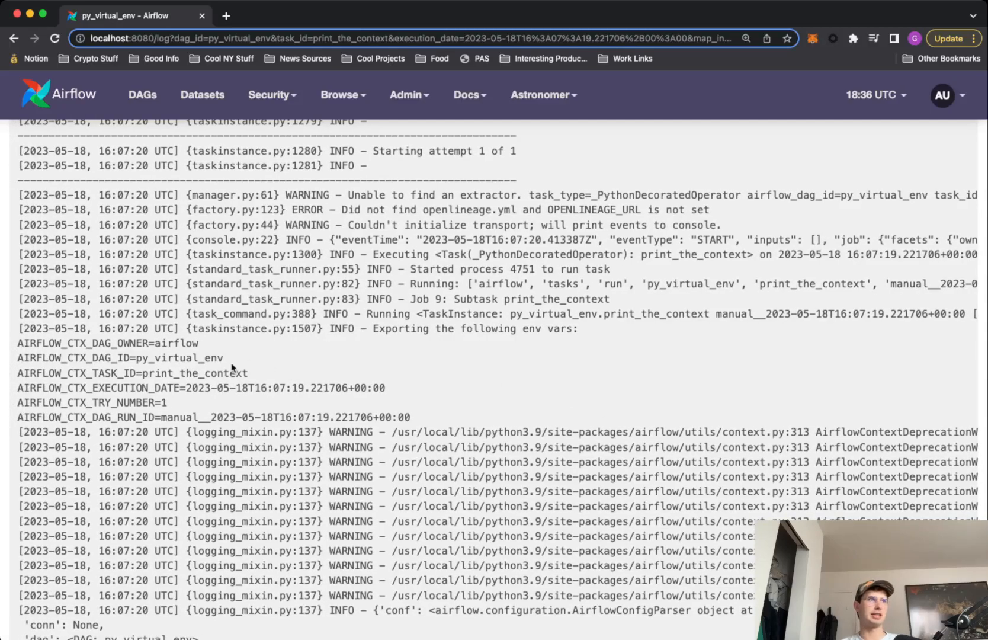
{"action": "scroll", "scroll_direction": "down", "scroll_amount": 3}
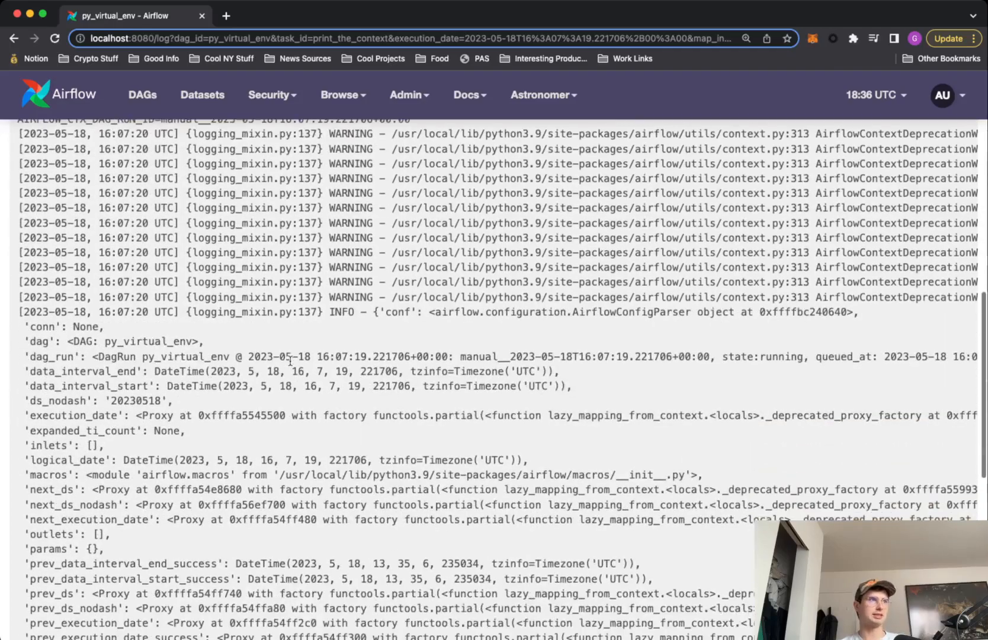
{"action": "scroll", "scroll_direction": "up", "scroll_amount": 3}
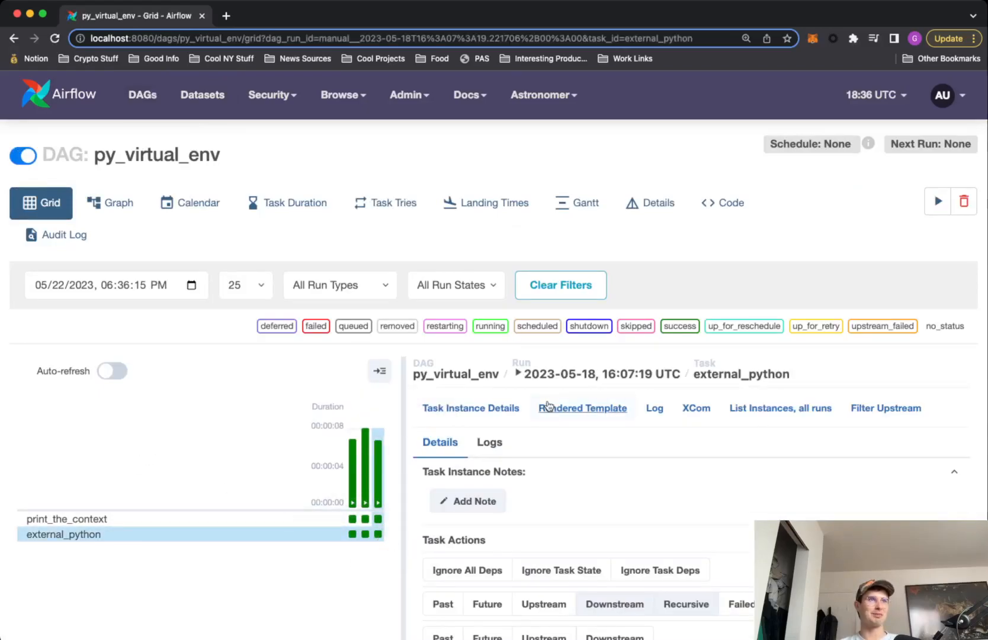
Step: View the external_python task log down to the query row with averages 18.250000 and 11.000000
{"action": "left_click", "coordinate": [654, 407]}
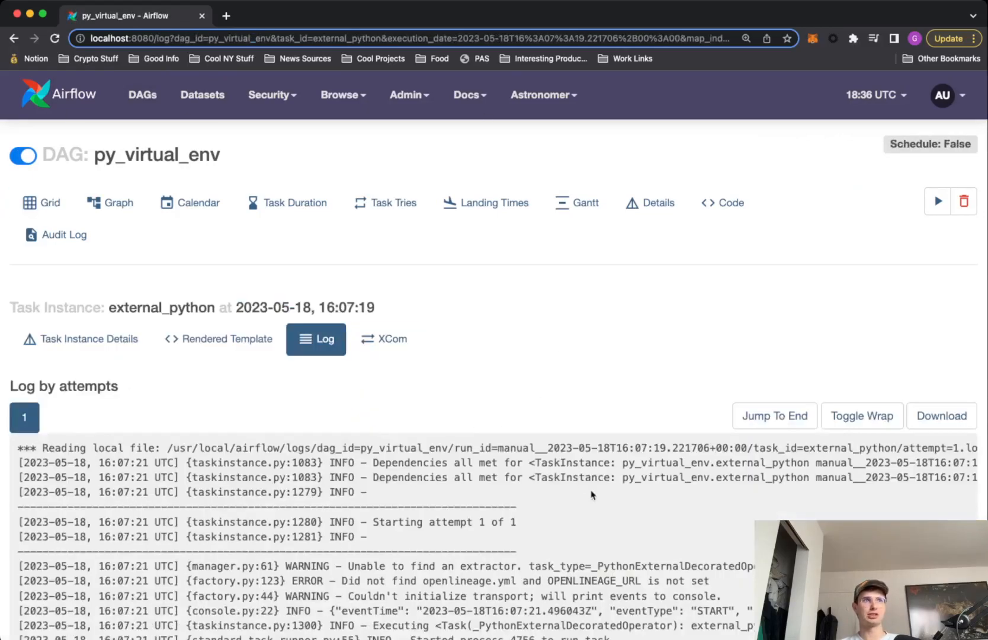
{"action": "scroll", "scroll_direction": "down", "scroll_amount": 3}
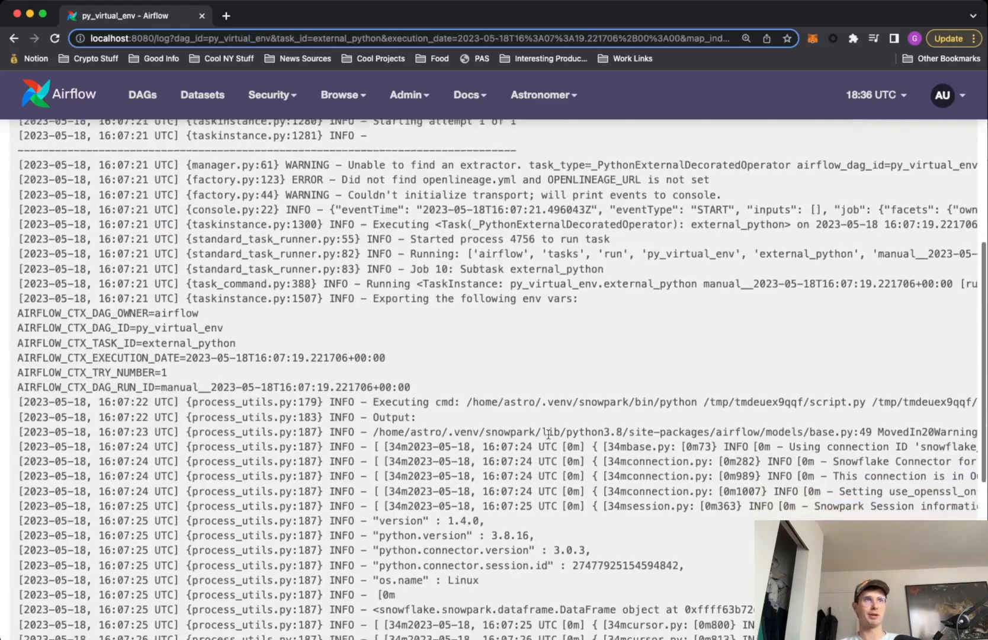
{"action": "scroll", "scroll_direction": "down", "scroll_amount": 3}
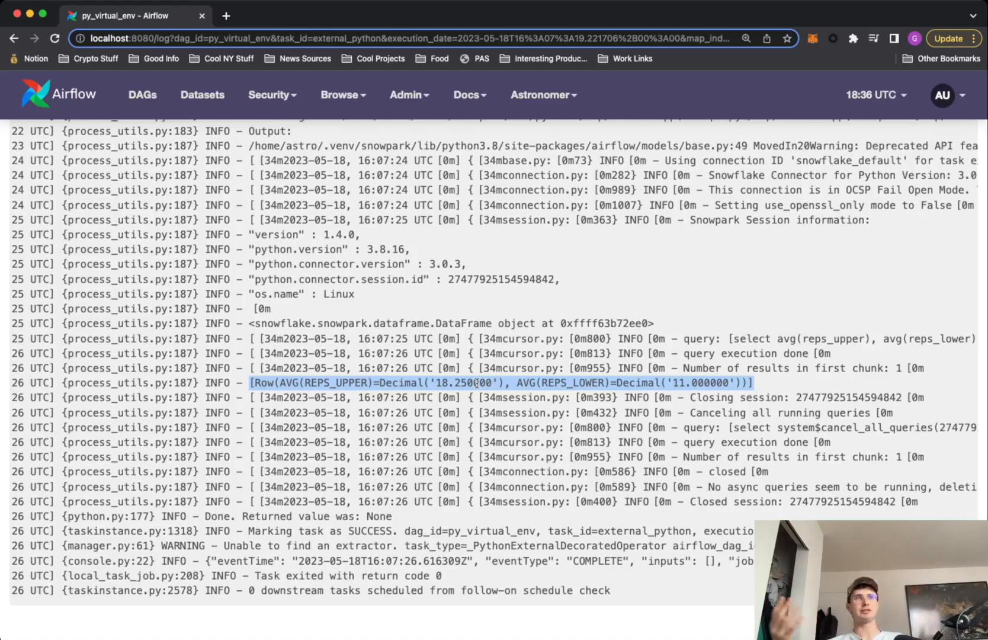
{"action": "mouse_move", "coordinate": [673, 300]}
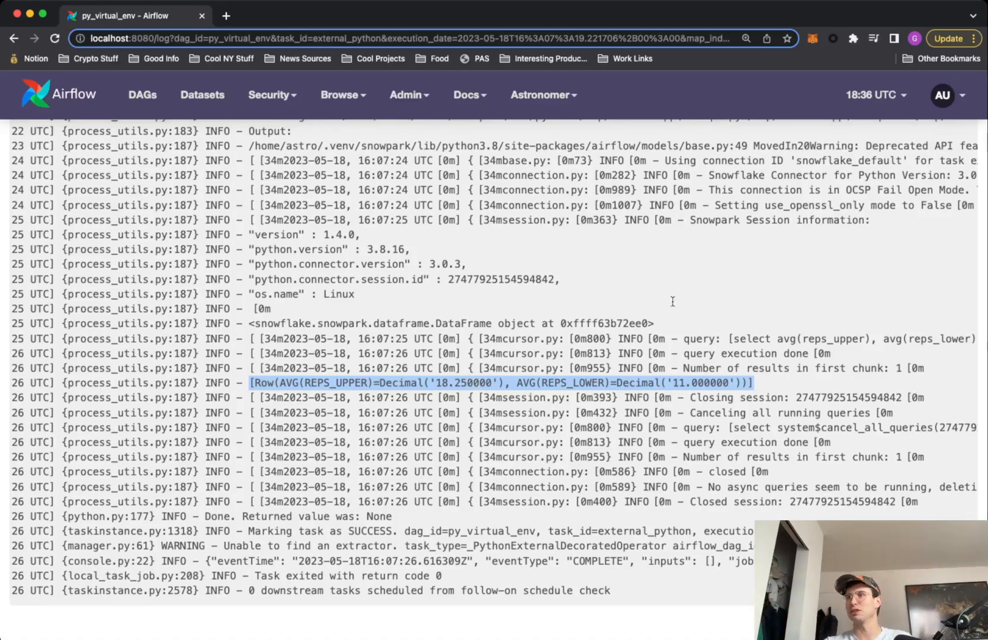